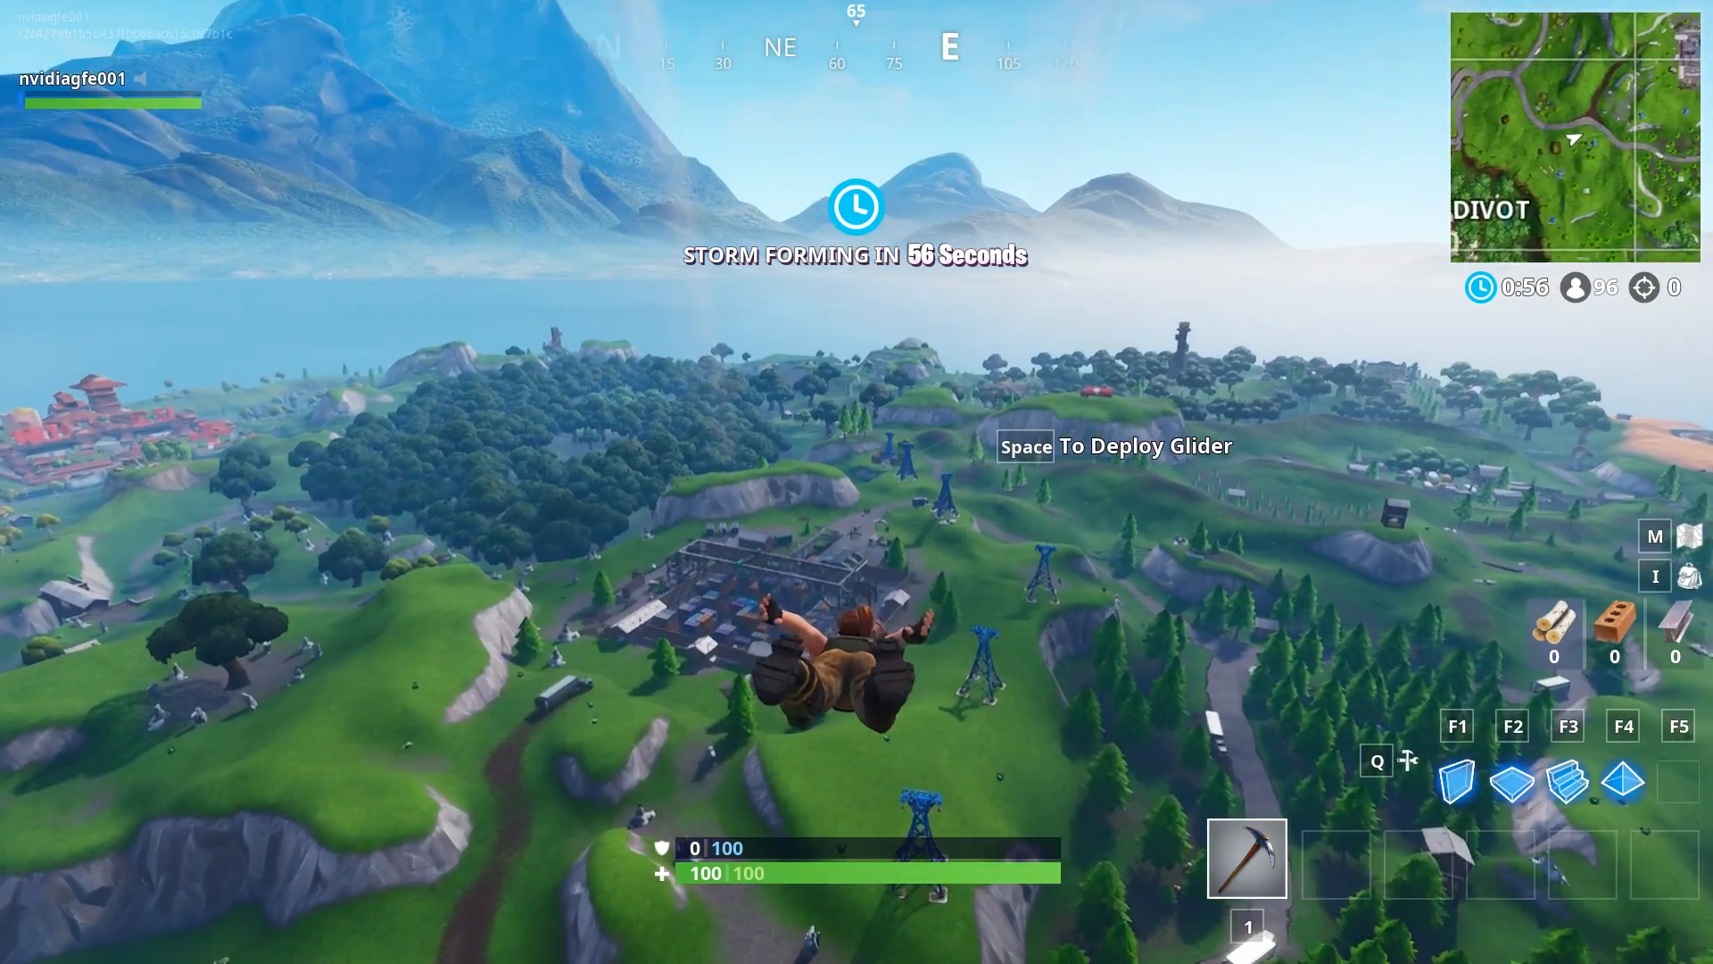
key(space)
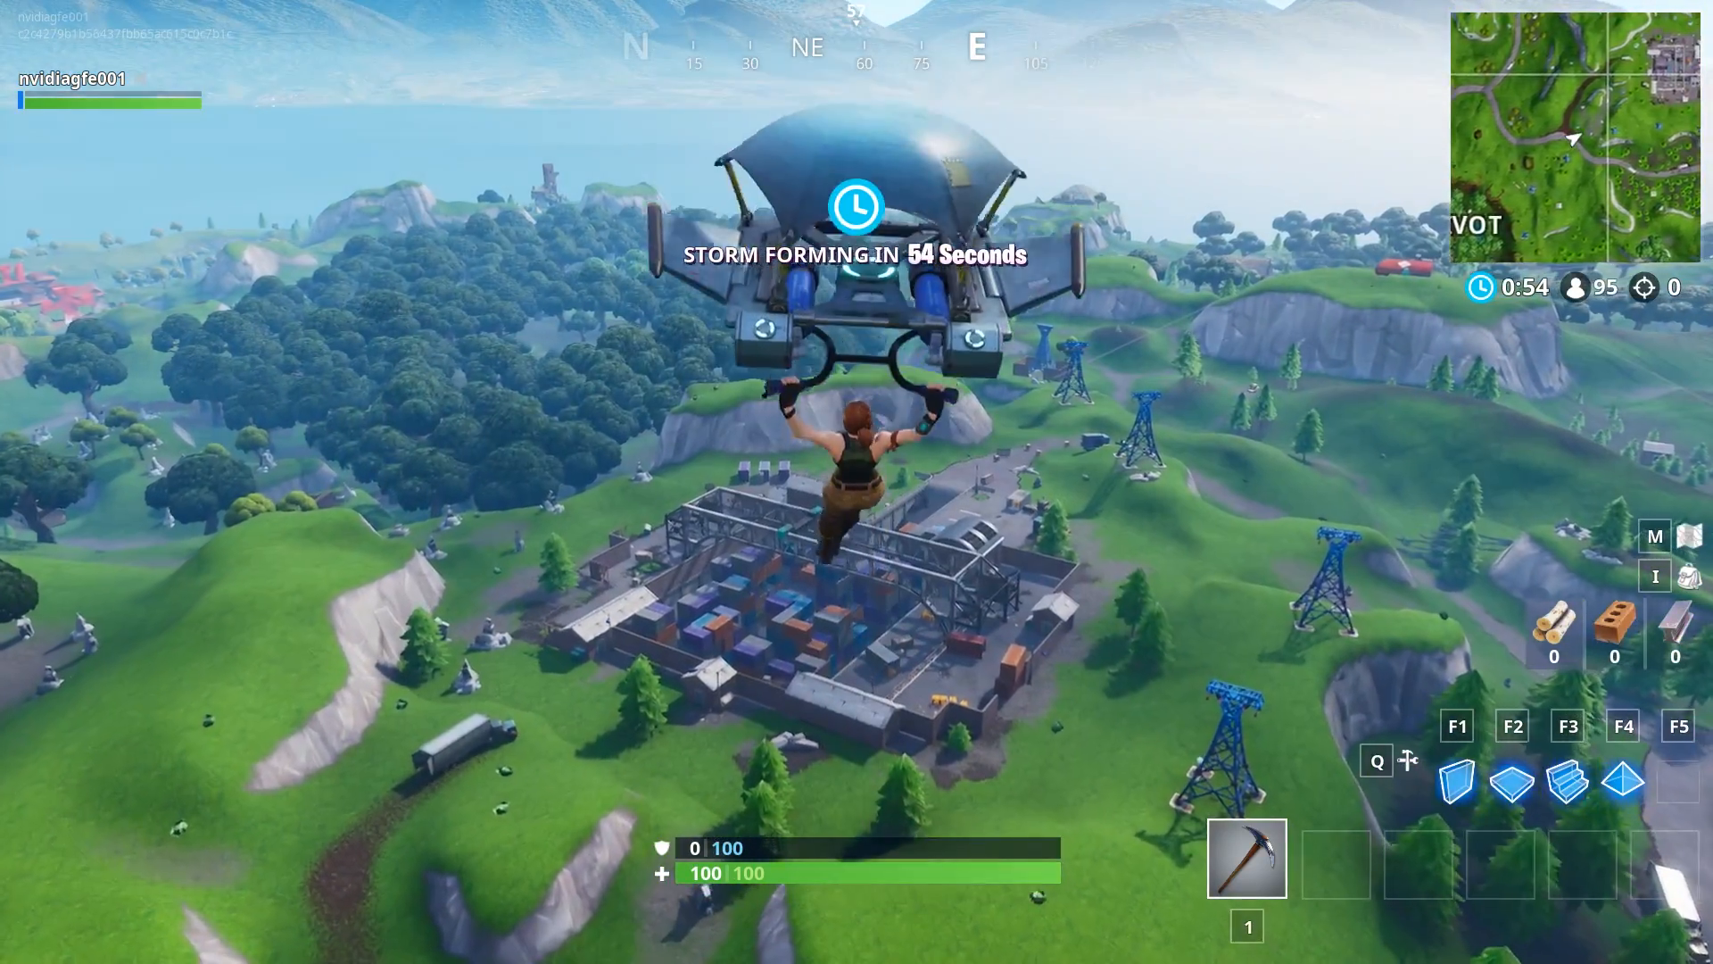